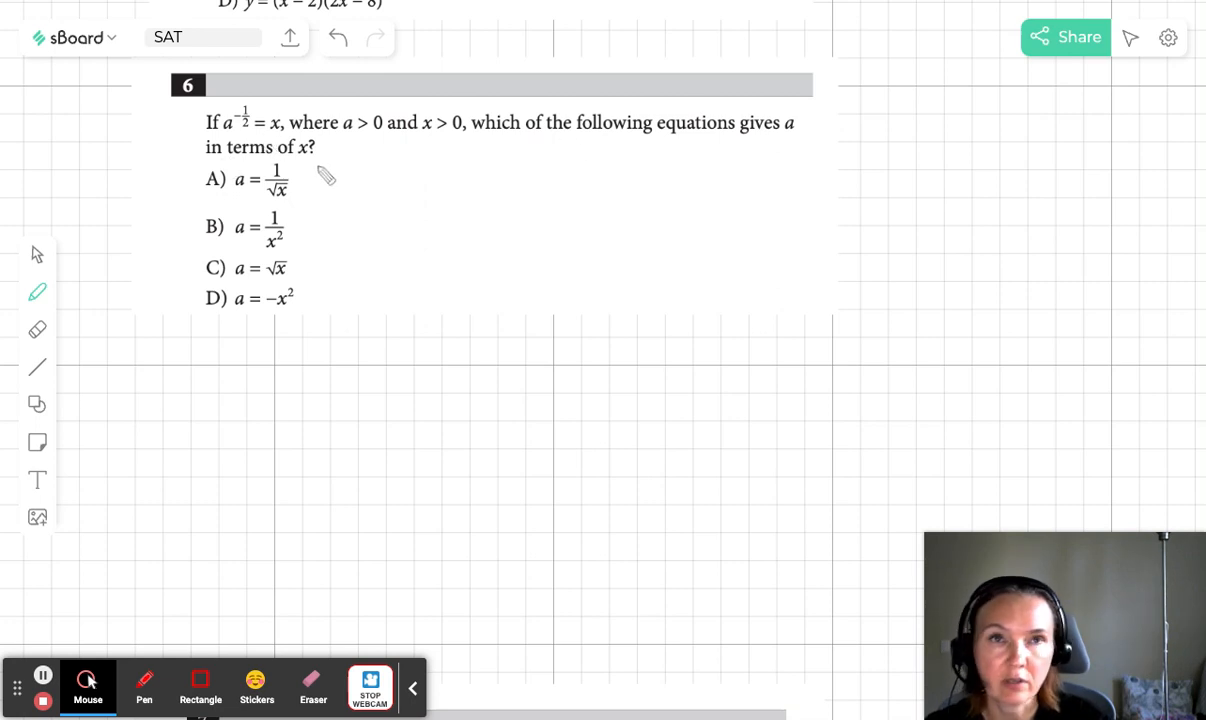
mouse_move(200, 365)
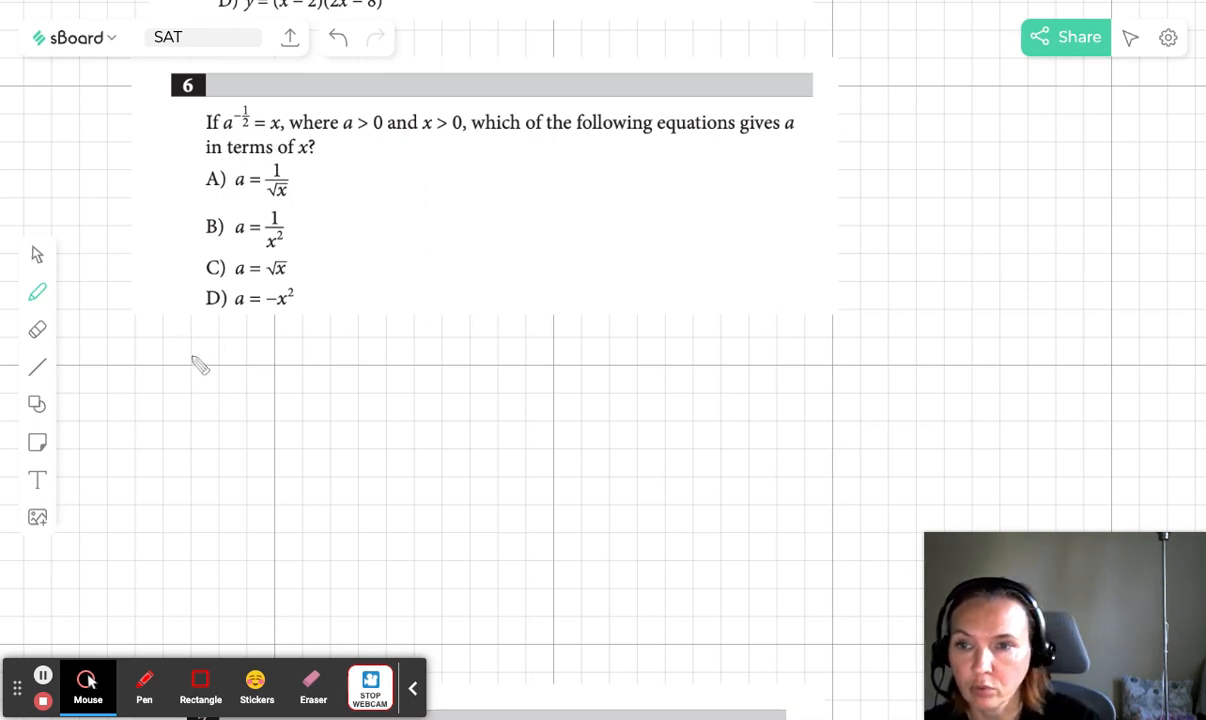
Handwrite in green a^(-1/2)=x, 1/√a=x, √a=1/x and a=1/x² under the question
left_click_drag(150, 390, 175, 375)
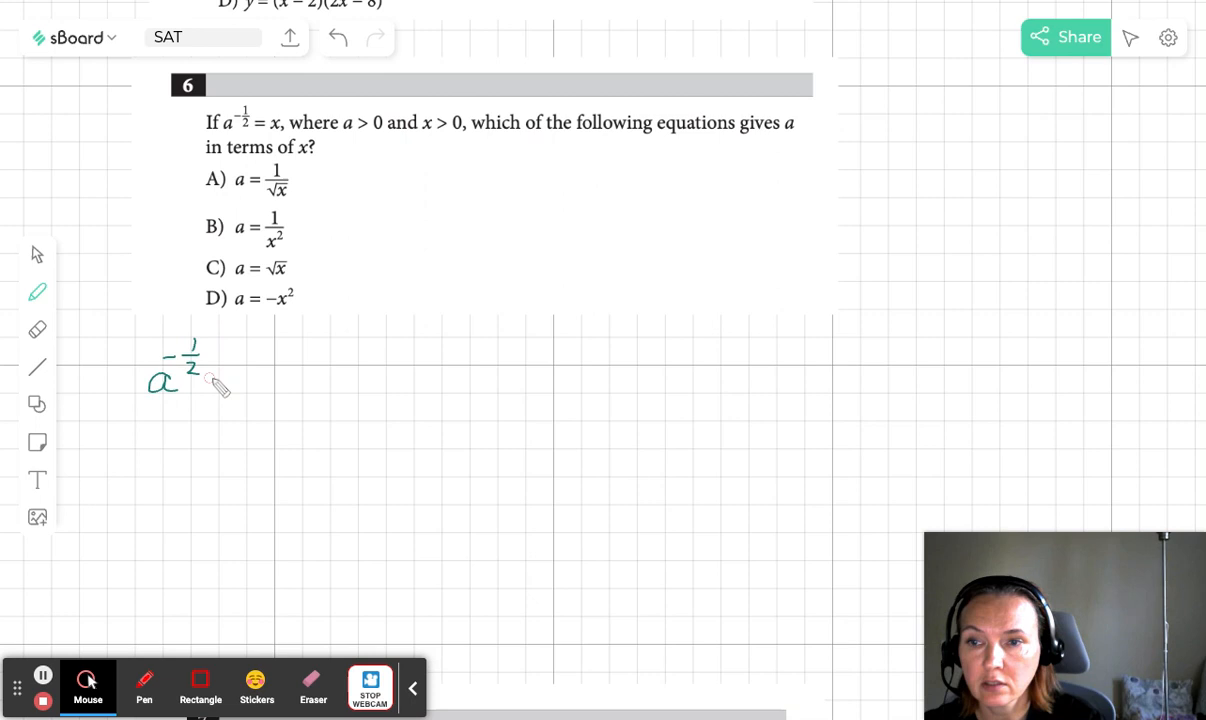
left_click_drag(220, 390, 270, 390)
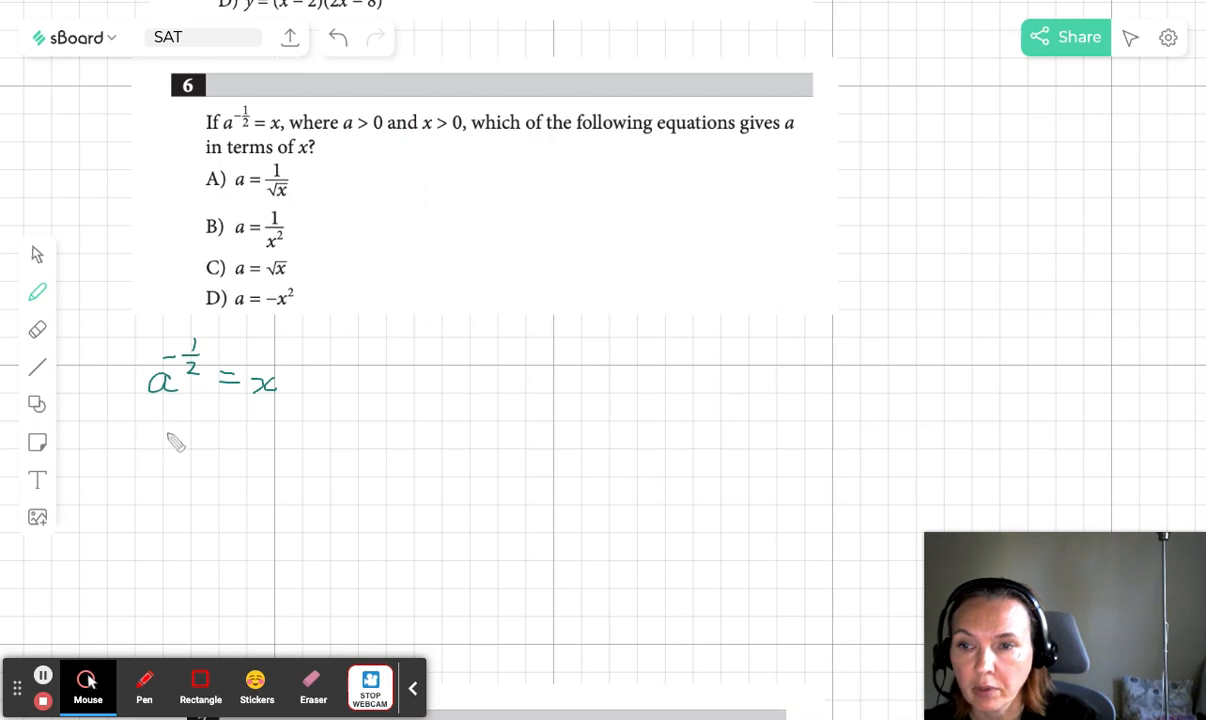
left_click_drag(163, 435, 190, 455)
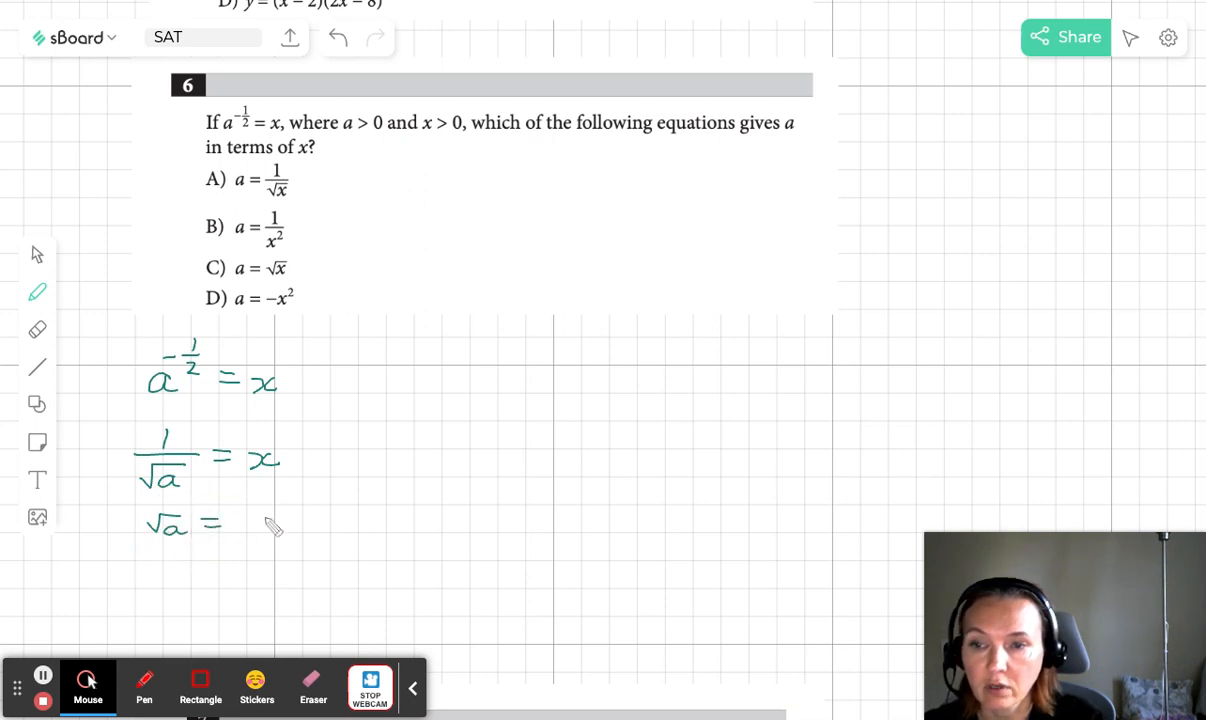
left_click_drag(255, 510, 275, 545)
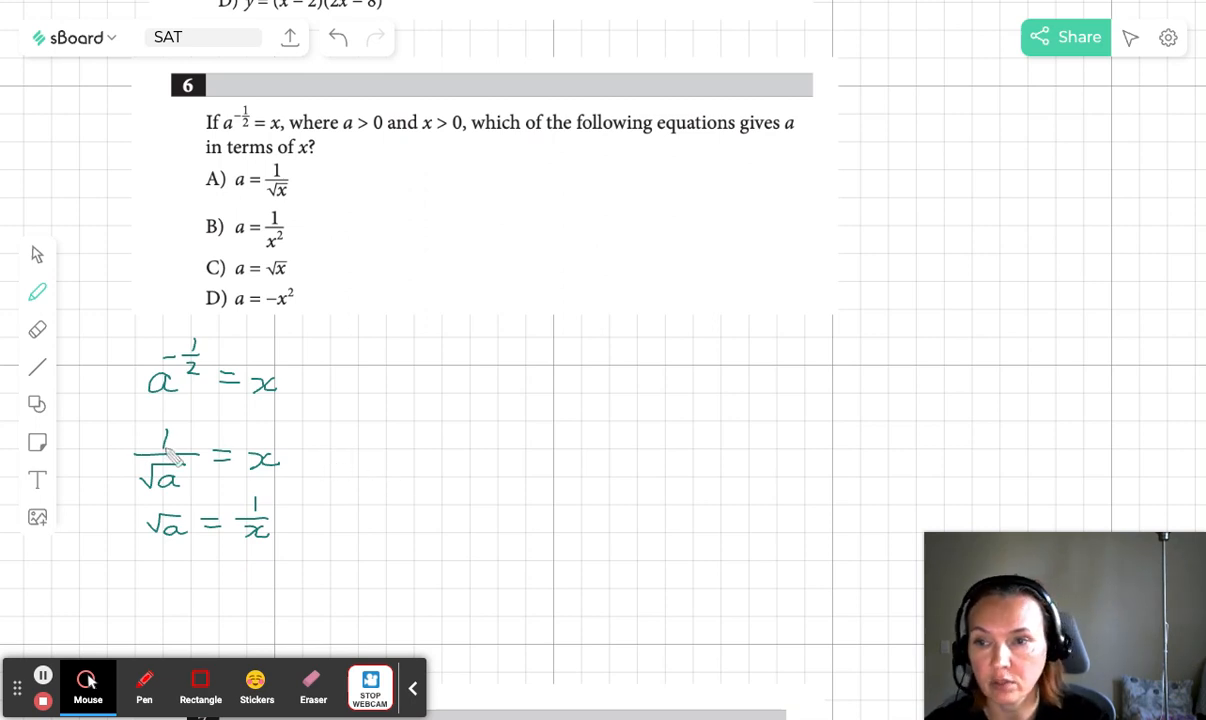
mouse_move(185, 588)
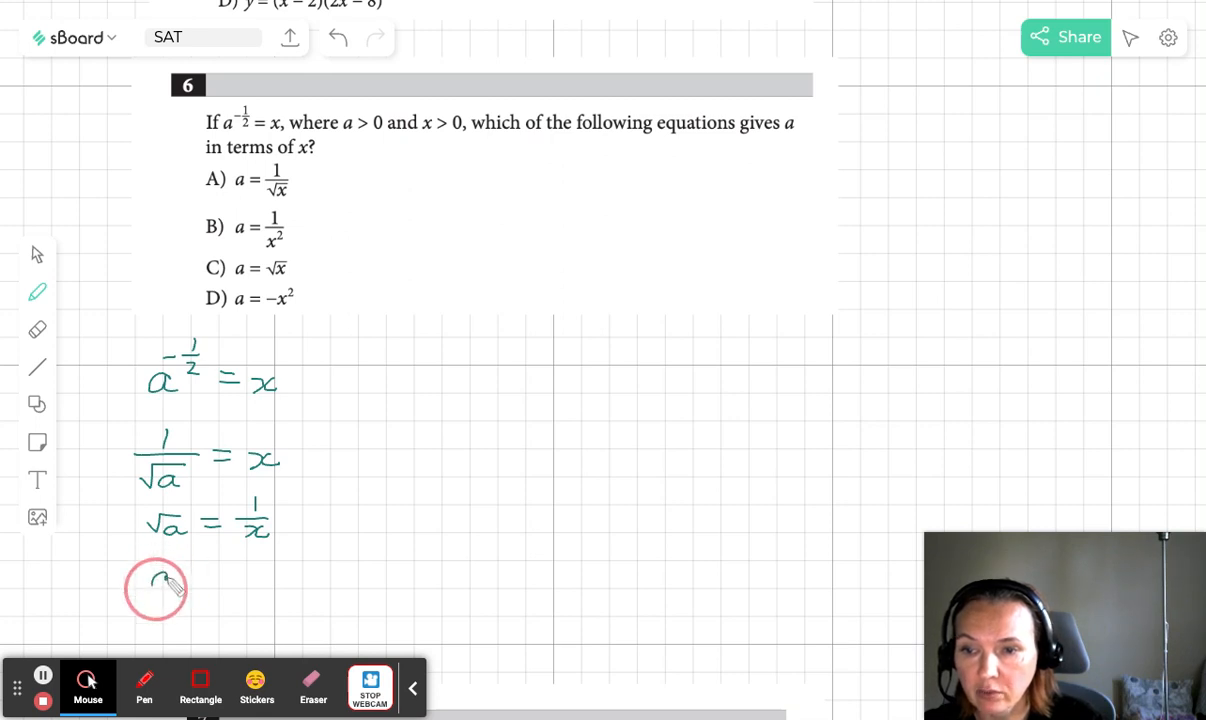
left_click_drag(155, 585, 210, 580)
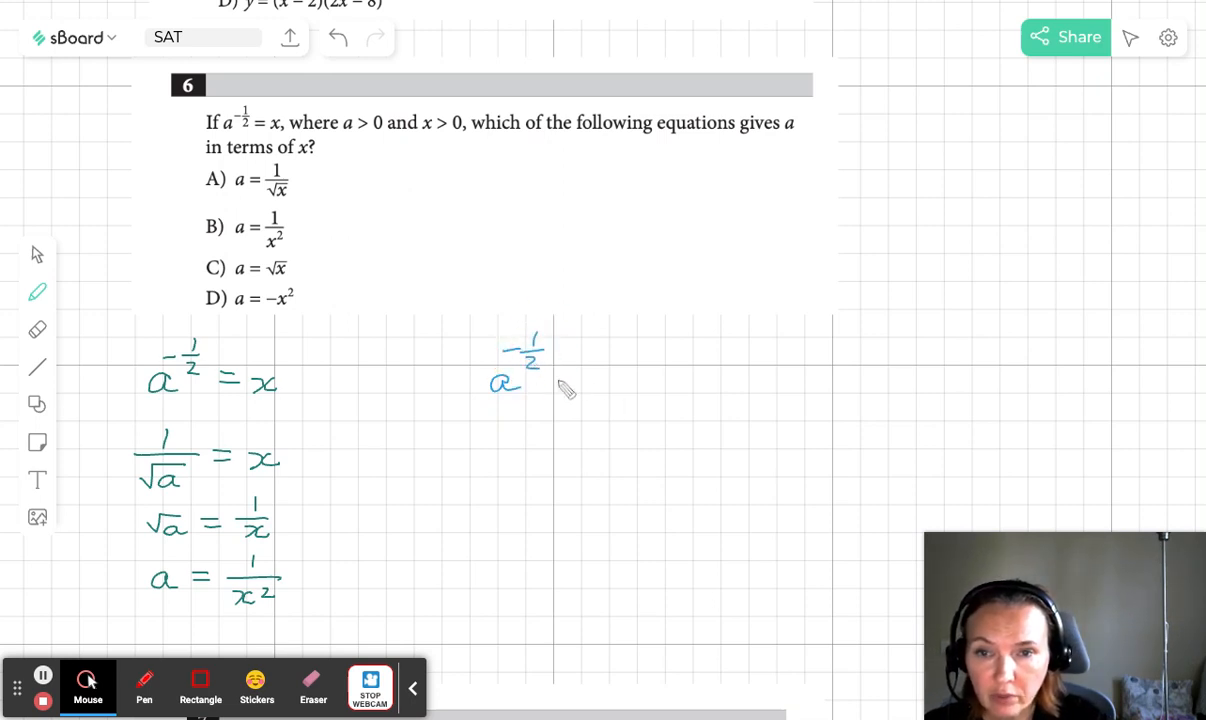
Write '= x' after the blue a^(-1/2) and mark a red dot near the exponent
left_click_drag(570, 385, 625, 390)
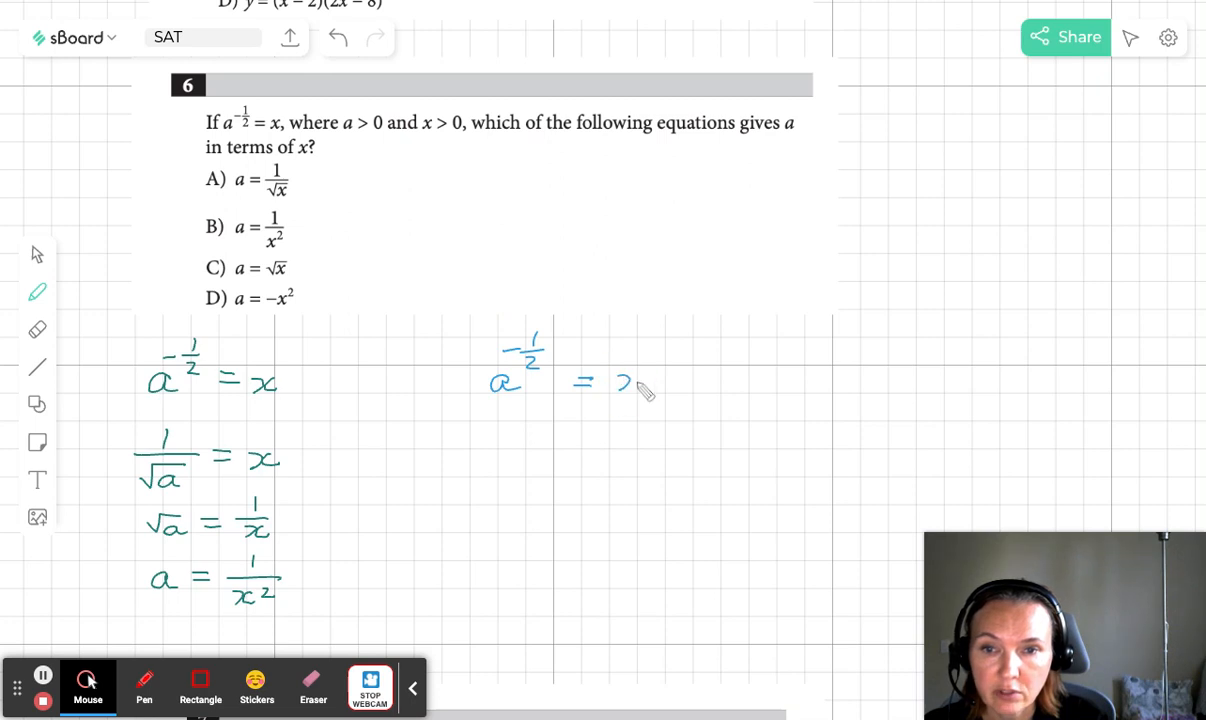
left_click(37, 291)
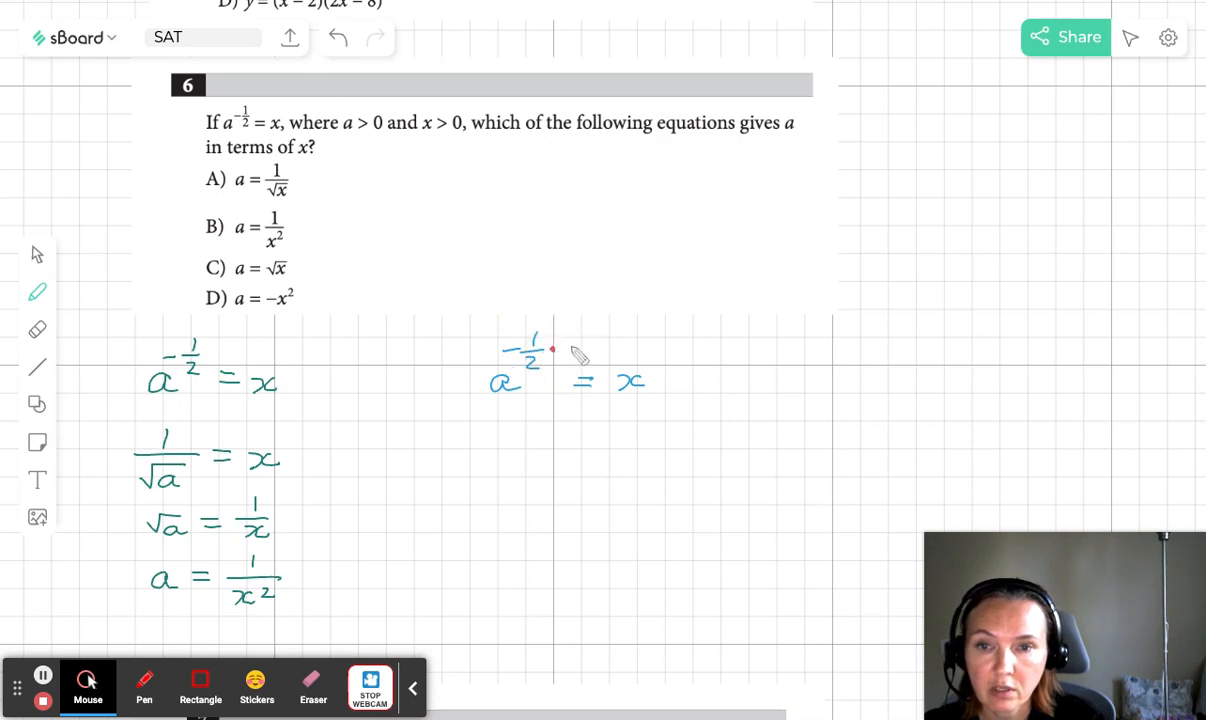
Write a red (−2) power beside both sides of the second equation
left_click_drag(555, 345, 600, 345)
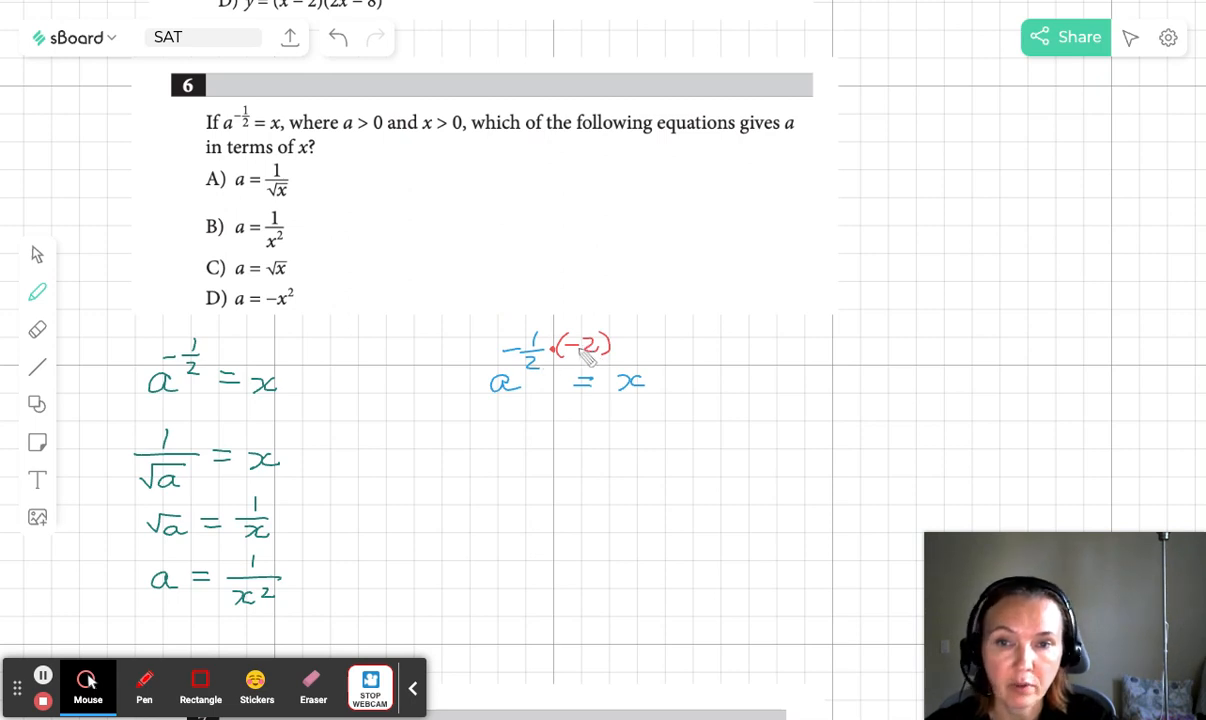
mouse_move(505, 355)
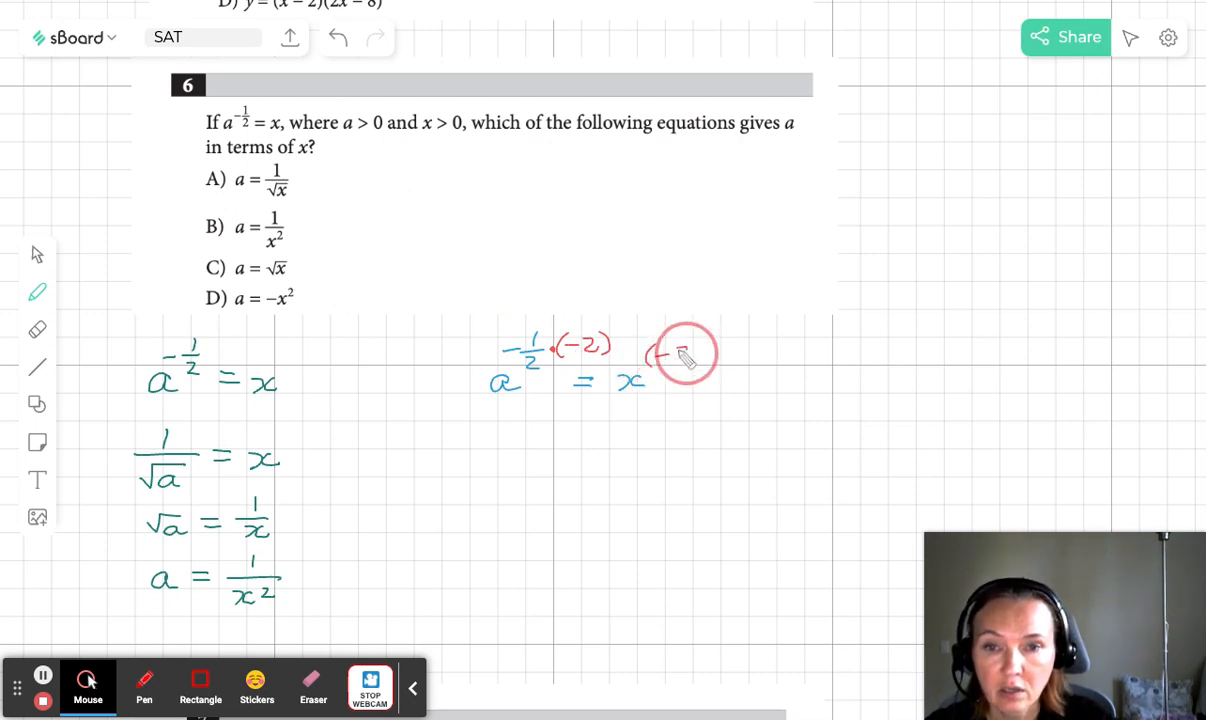
left_click_drag(650, 355, 700, 360)
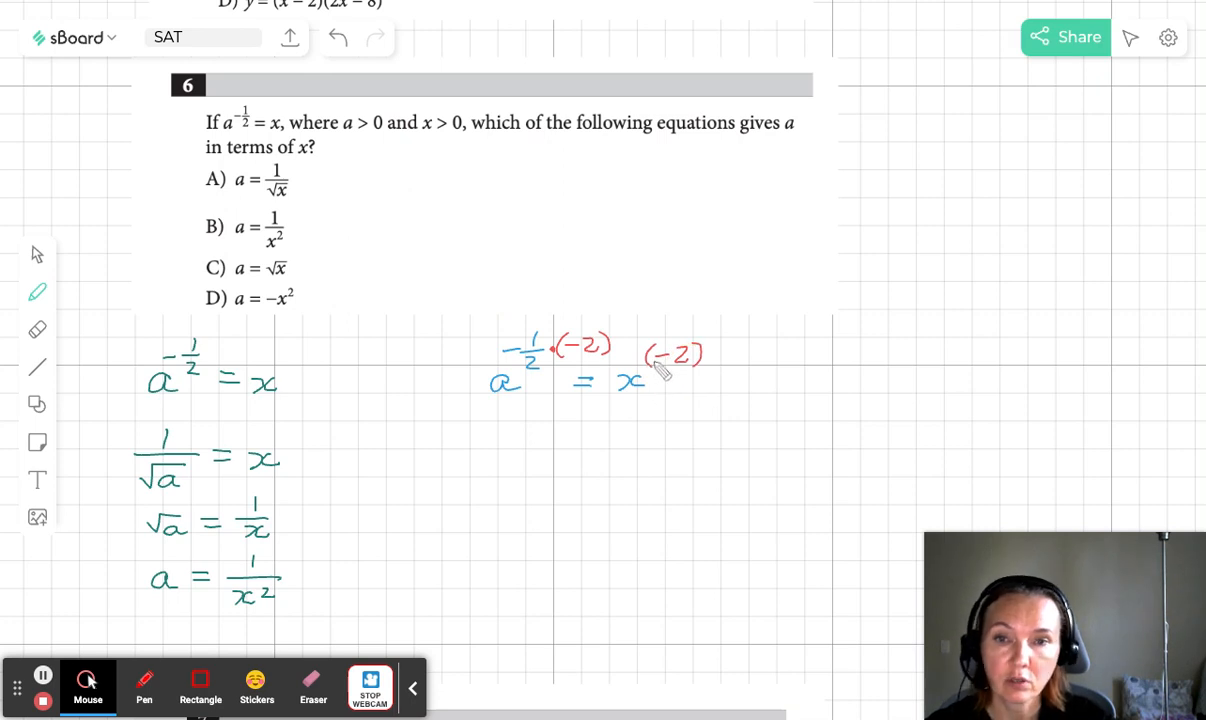
left_click(37, 291)
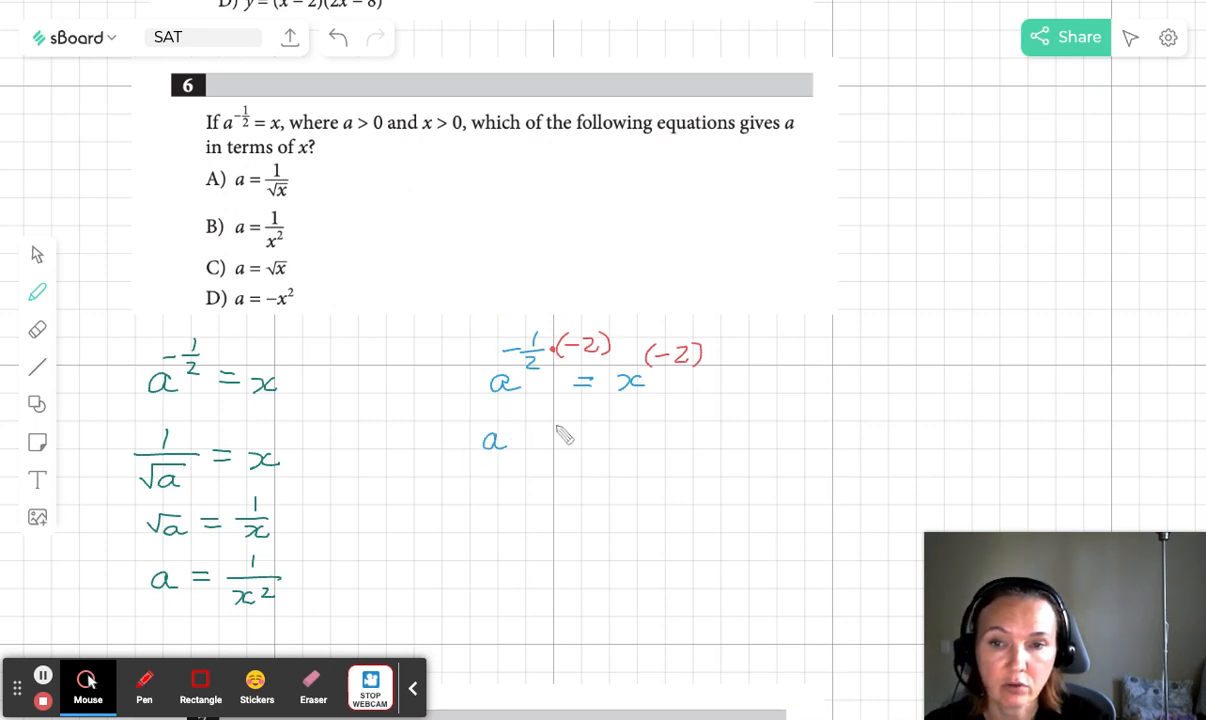
Write '= 1/x²' after a in the second method and circle answer choice B
left_click_drag(525, 437, 555, 437)
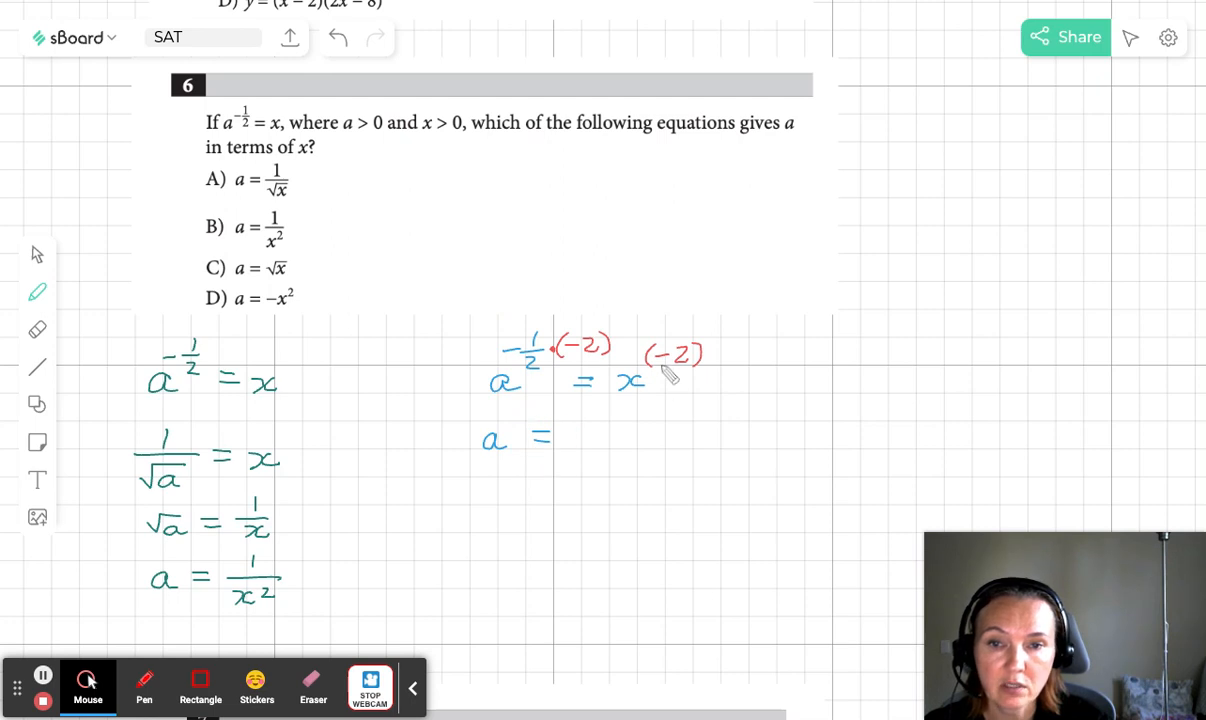
left_click_drag(560, 432, 620, 432)
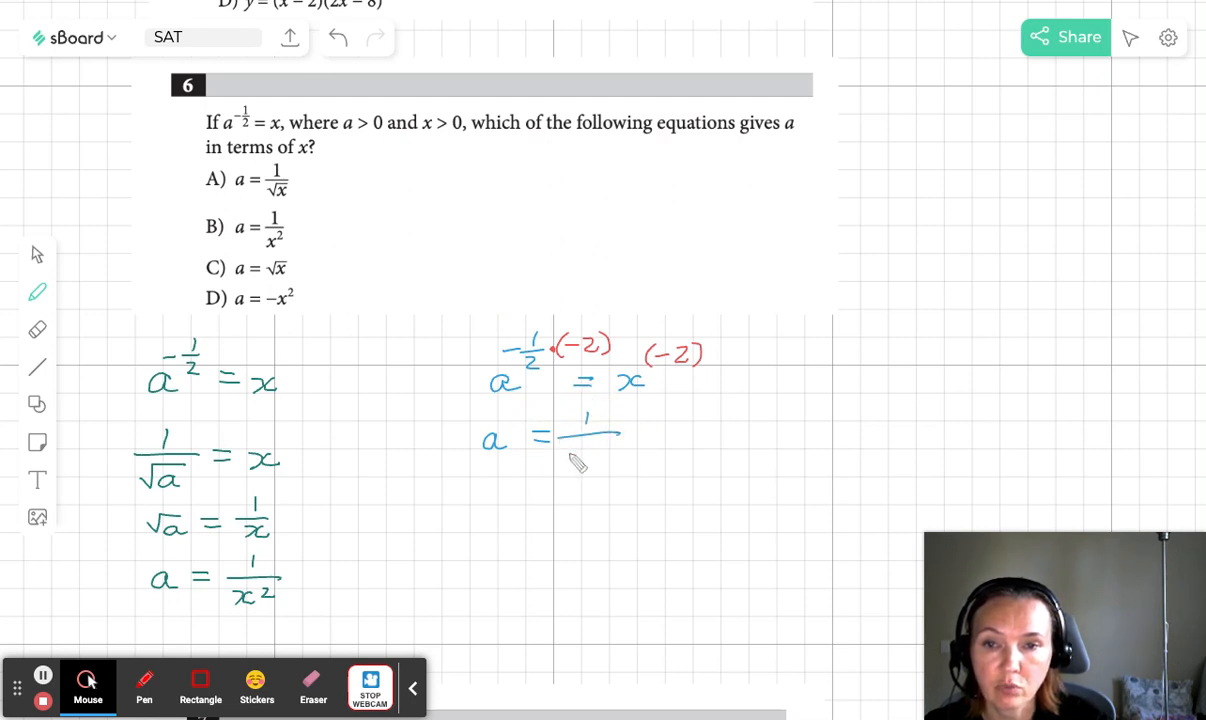
left_click_drag(580, 445, 615, 450)
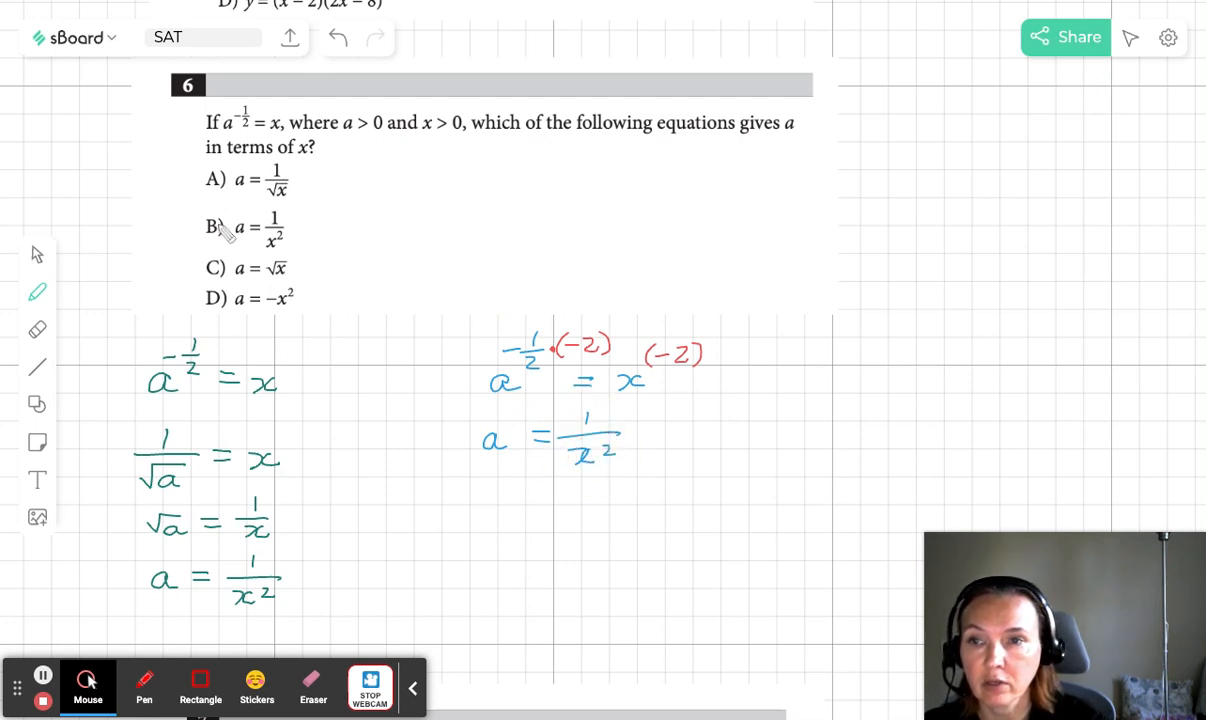
left_click_drag(215, 210, 210, 240)
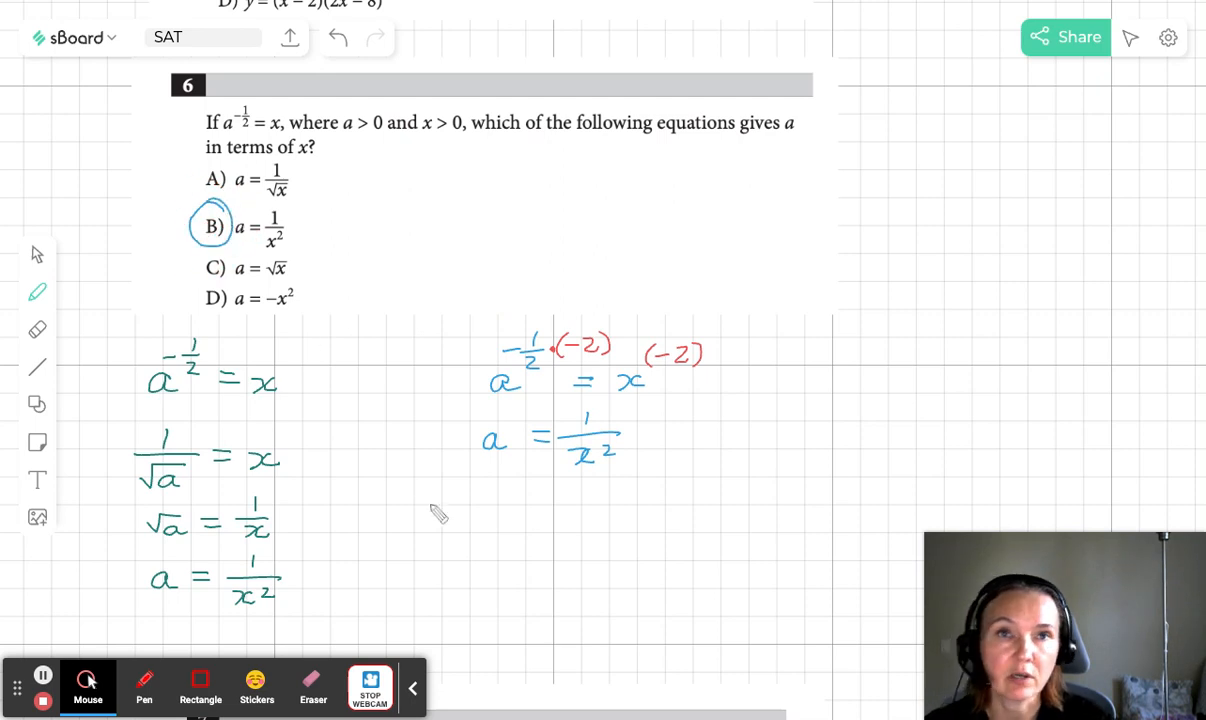